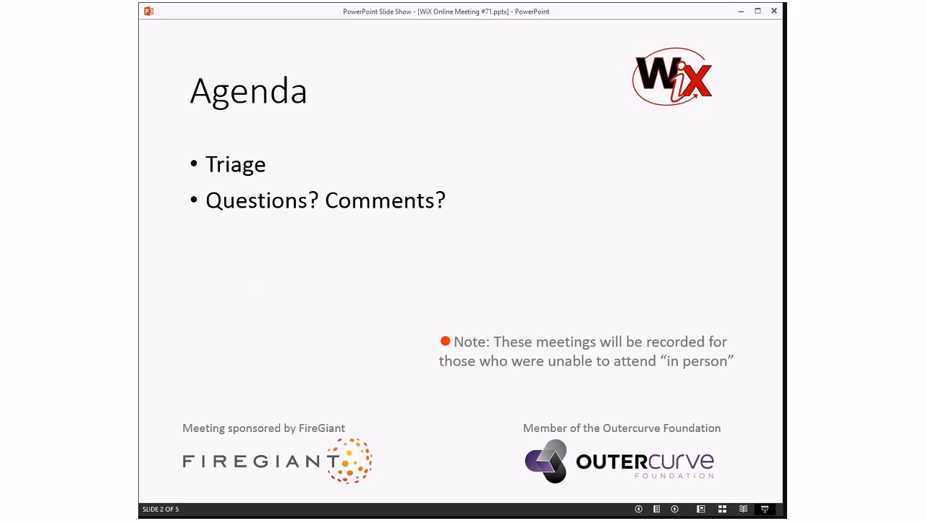
pyautogui.moveTo(706, 217)
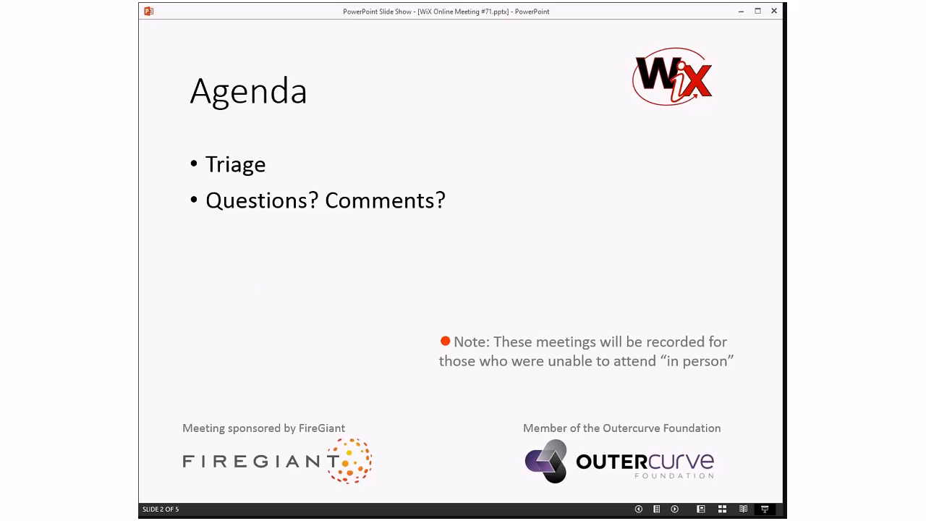
pyautogui.moveTo(723, 255)
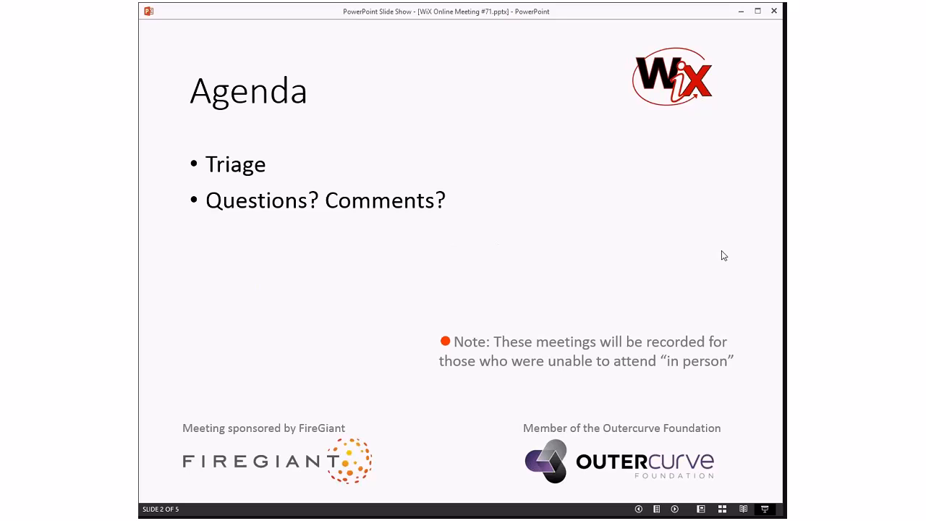
pyautogui.moveTo(665, 199)
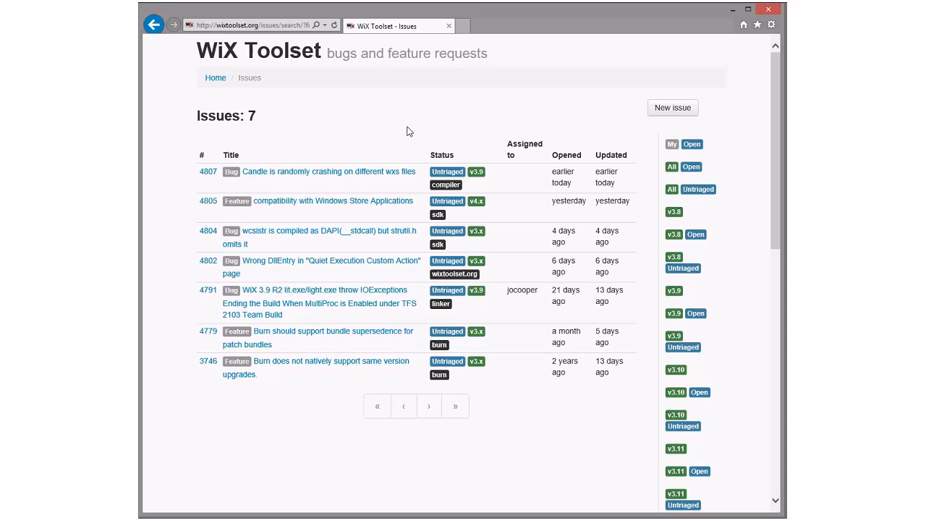
pyautogui.moveTo(282, 434)
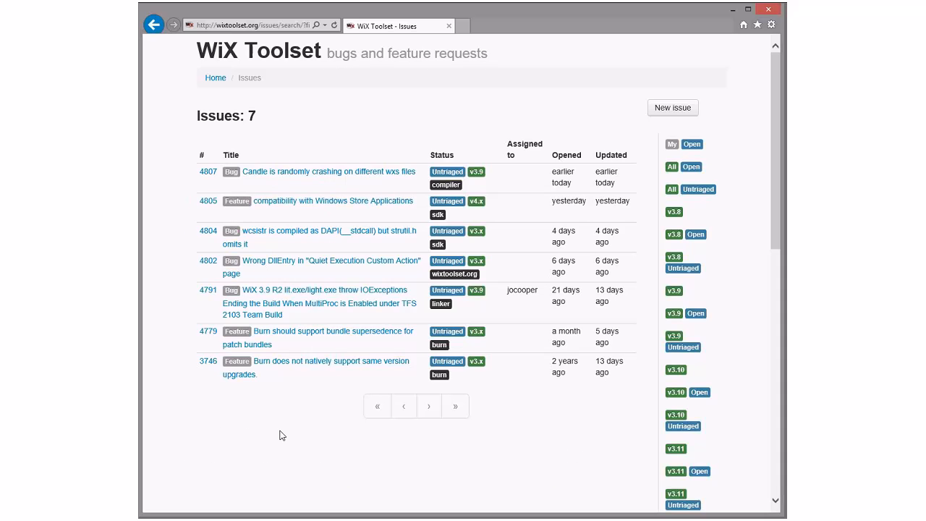
pyautogui.moveTo(301, 431)
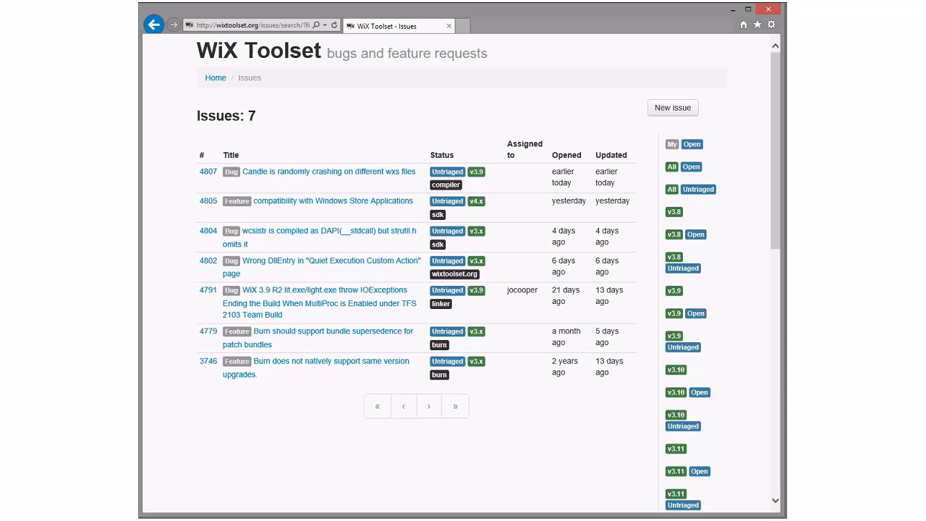
# Read issue 3746 on Burn same-version upgrades, scrolling through its comment thread.
pyautogui.click(315, 361)
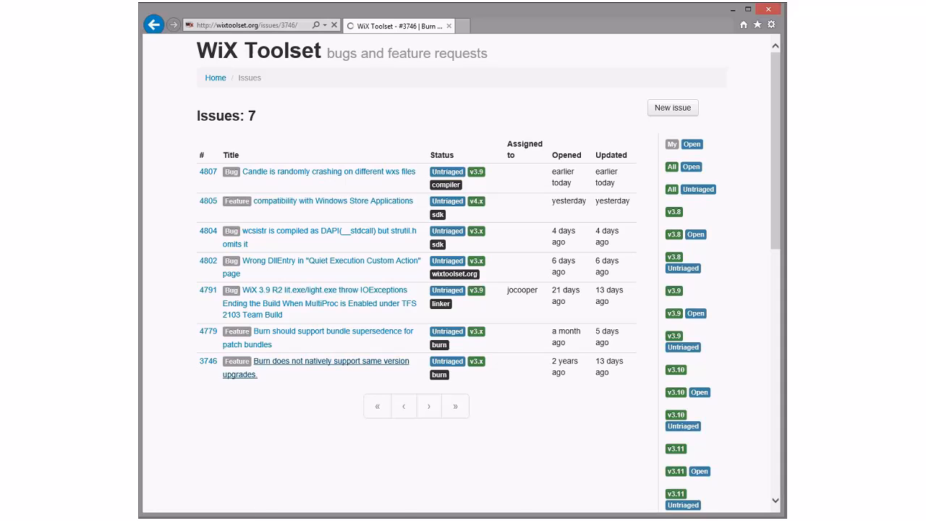
pyautogui.click(315, 360)
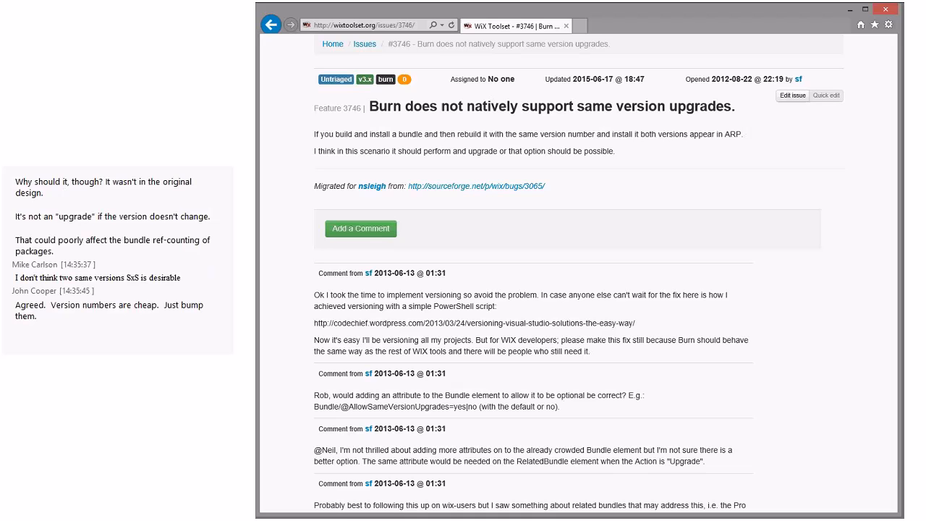
pyautogui.scroll(-3)
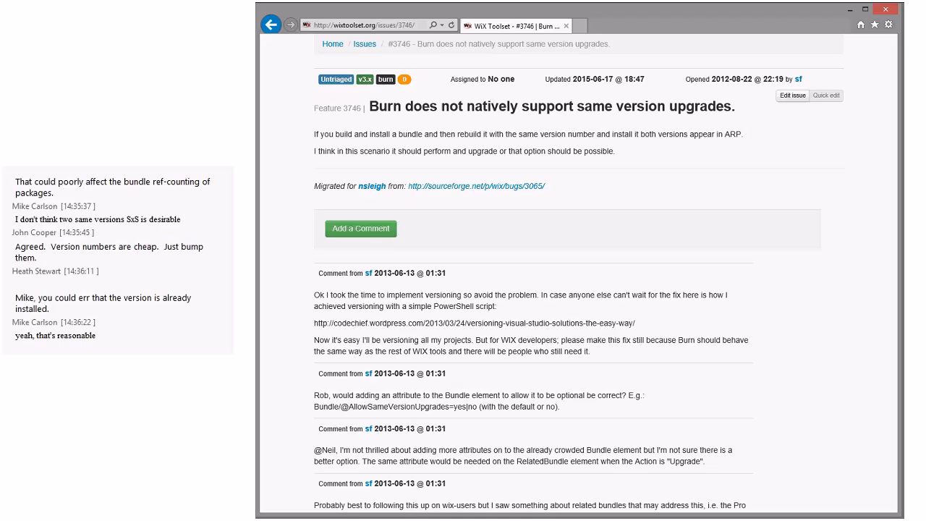
pyautogui.scroll(-3)
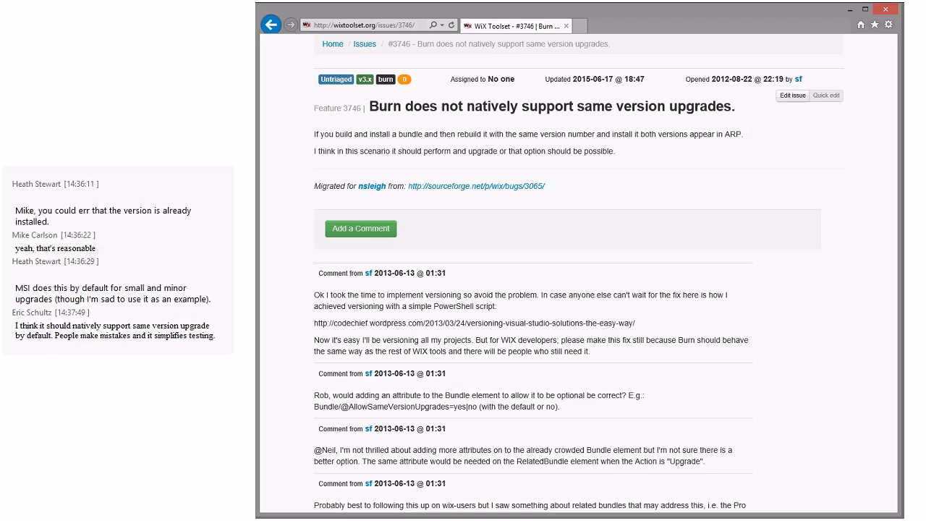
pyautogui.scroll(-3)
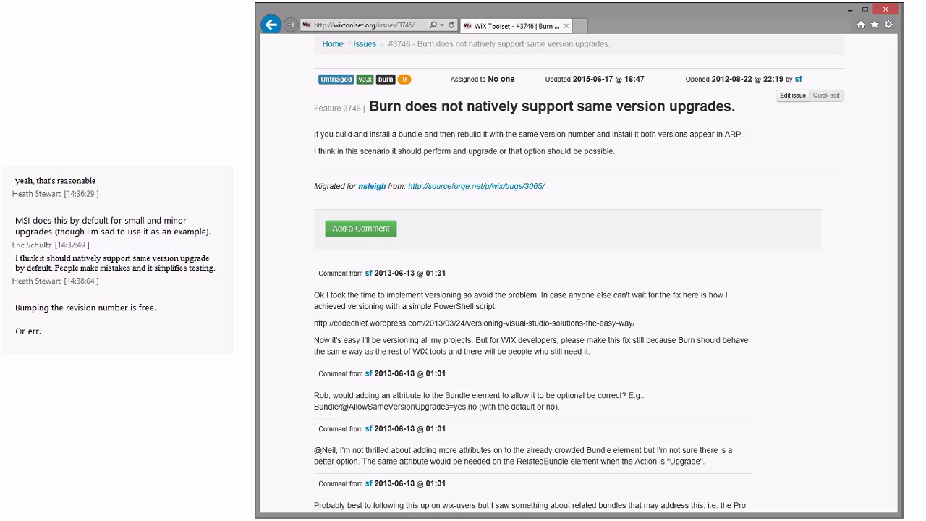
pyautogui.scroll(-3)
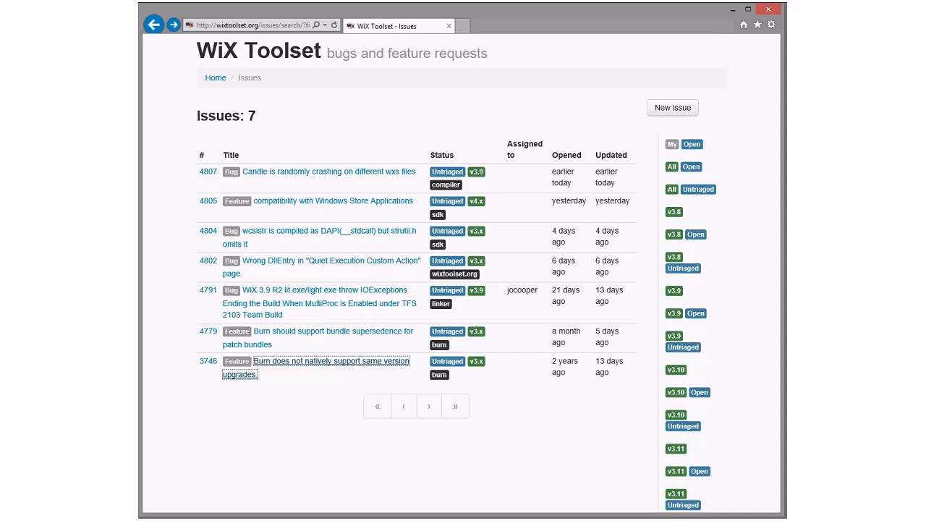
pyautogui.moveTo(318, 336)
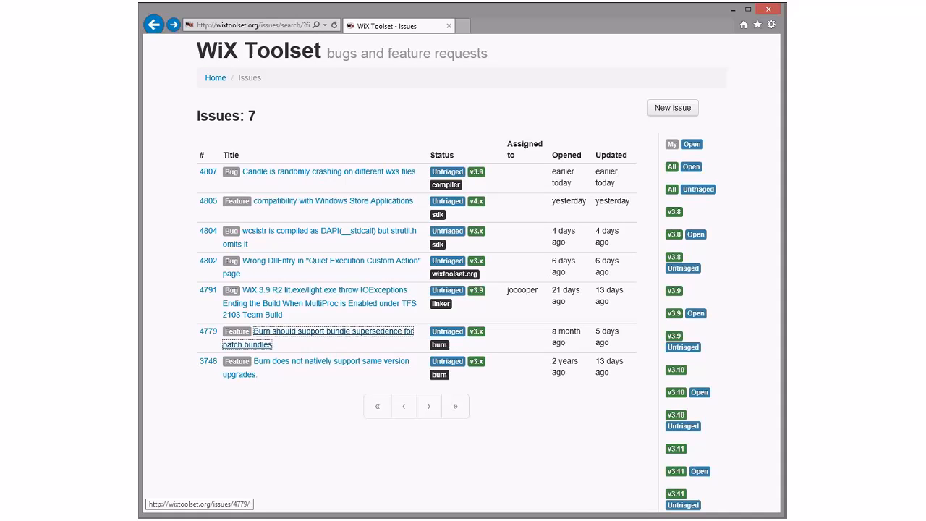
pyautogui.click(318, 331)
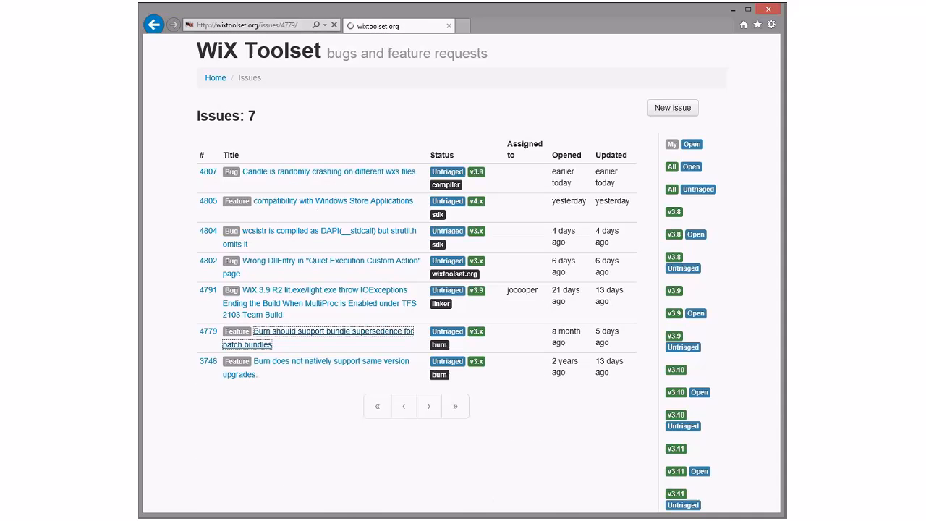
pyautogui.click(330, 336)
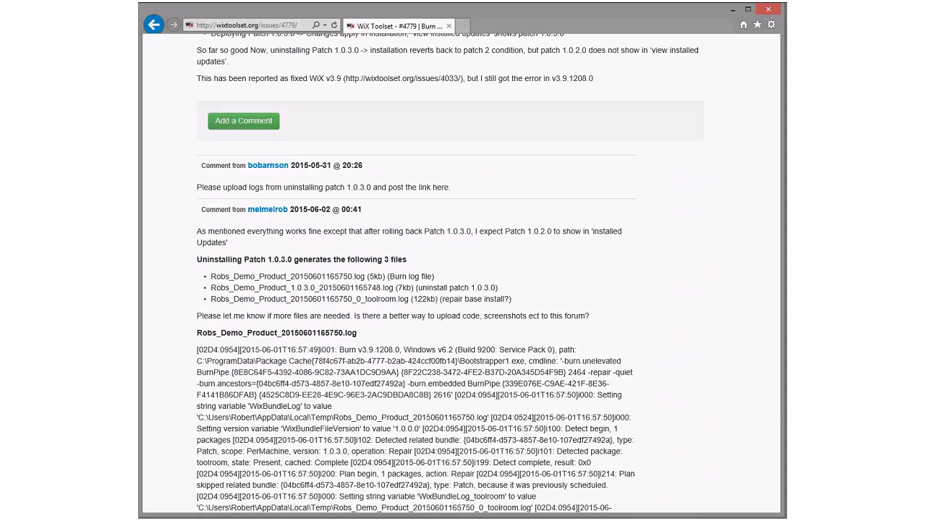
pyautogui.scroll(-3)
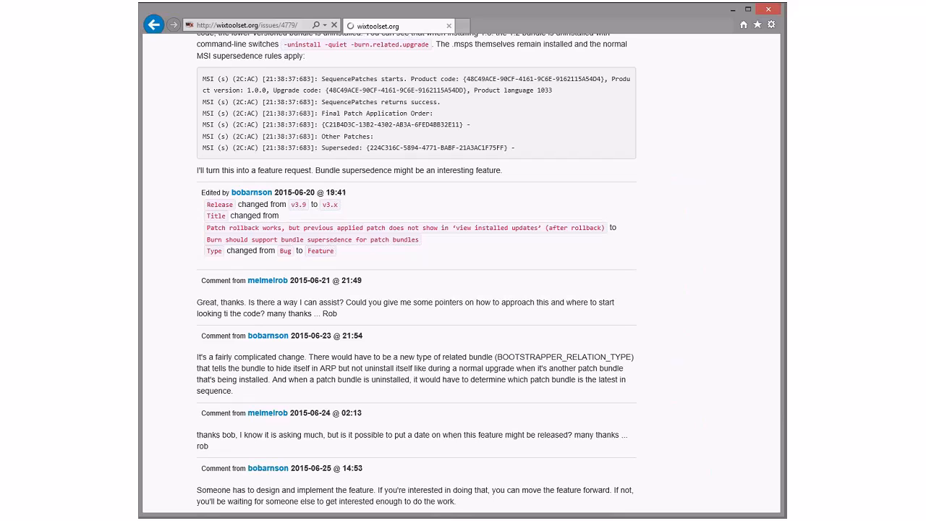
pyautogui.click(153, 23)
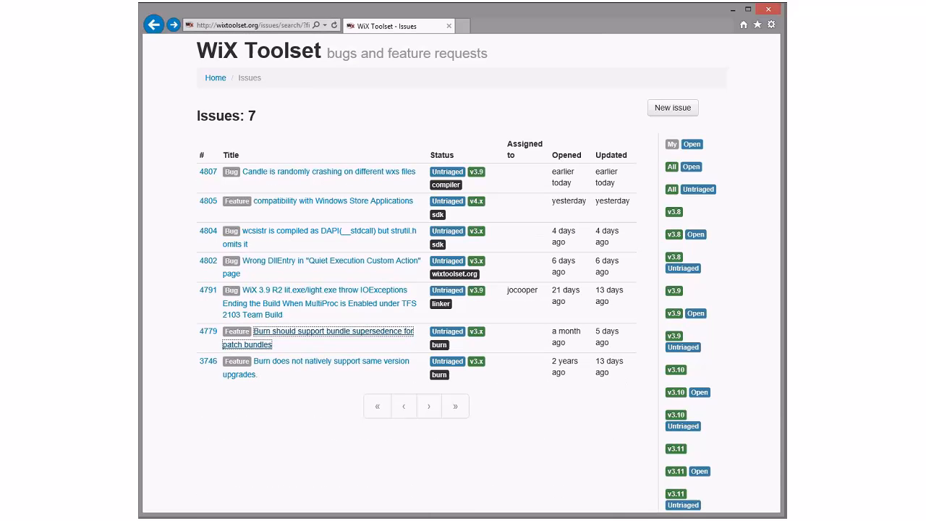
pyautogui.moveTo(208, 331)
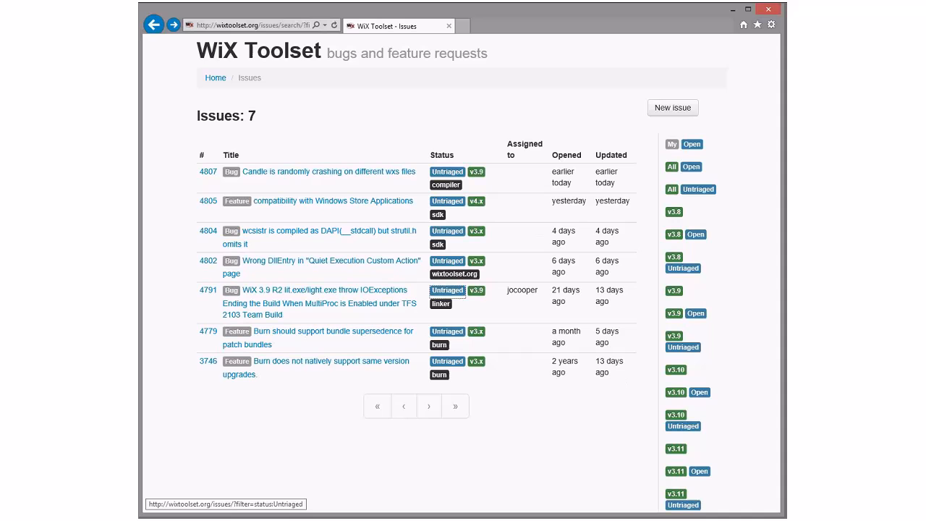
pyautogui.moveTo(319, 289)
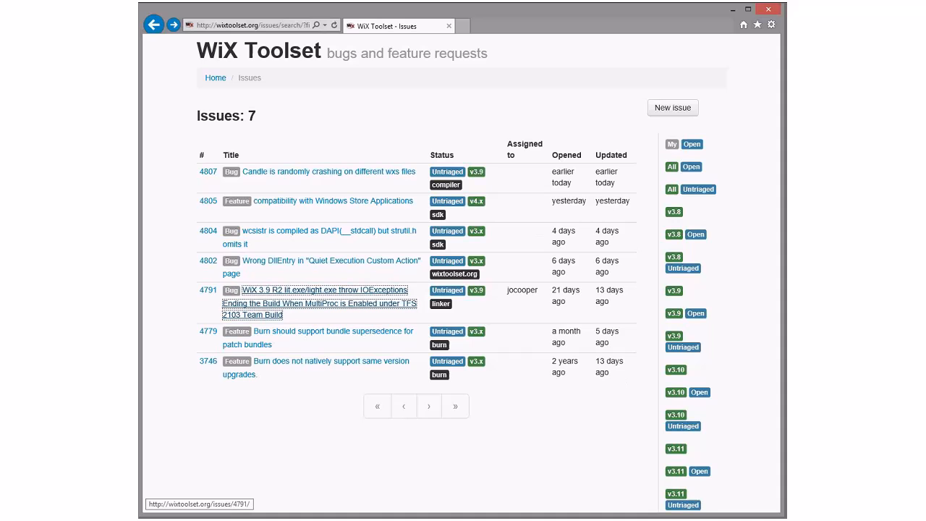
# Read bug 4791 about lit.exe/light.exe IOExceptions with MultiProc under TFS Team Build.
pyautogui.click(318, 303)
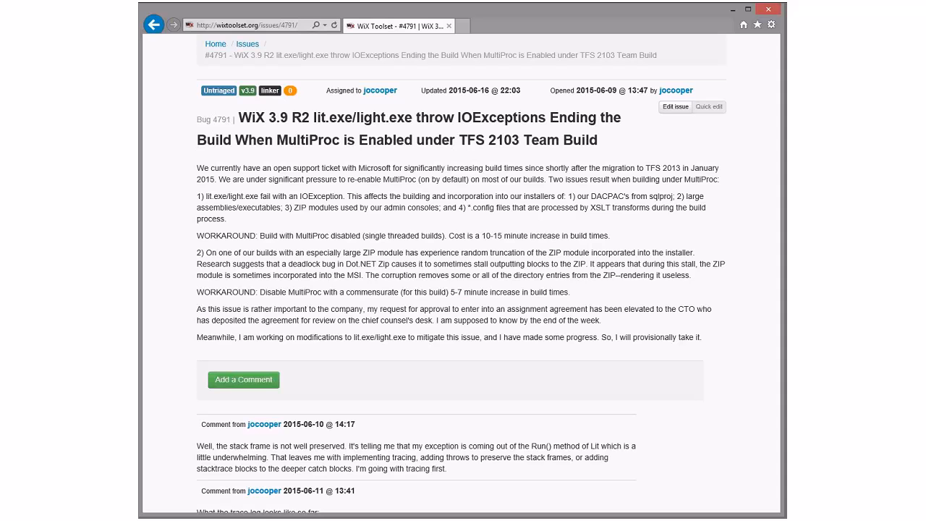
pyautogui.scroll(-3)
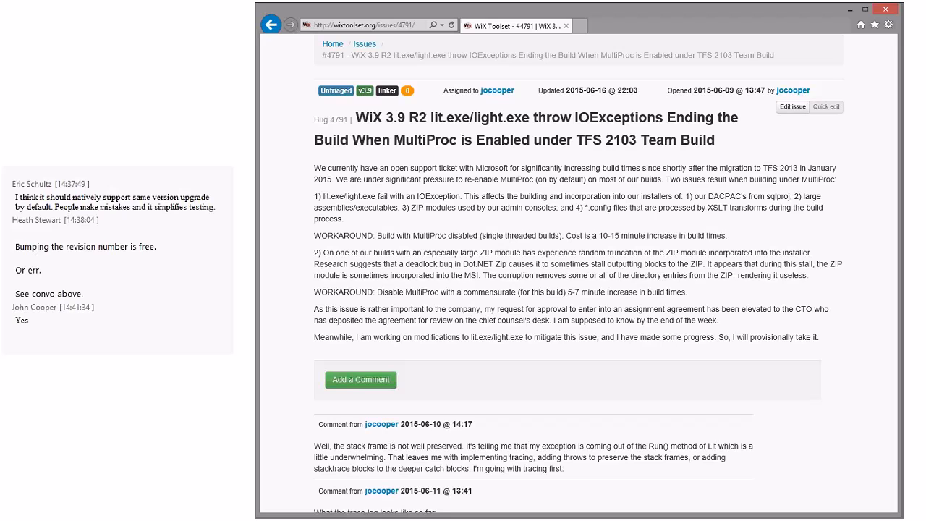
# Reply 'Which is fine.' in the meeting chat about the MultiProc bug.
pyautogui.click(865, 9)
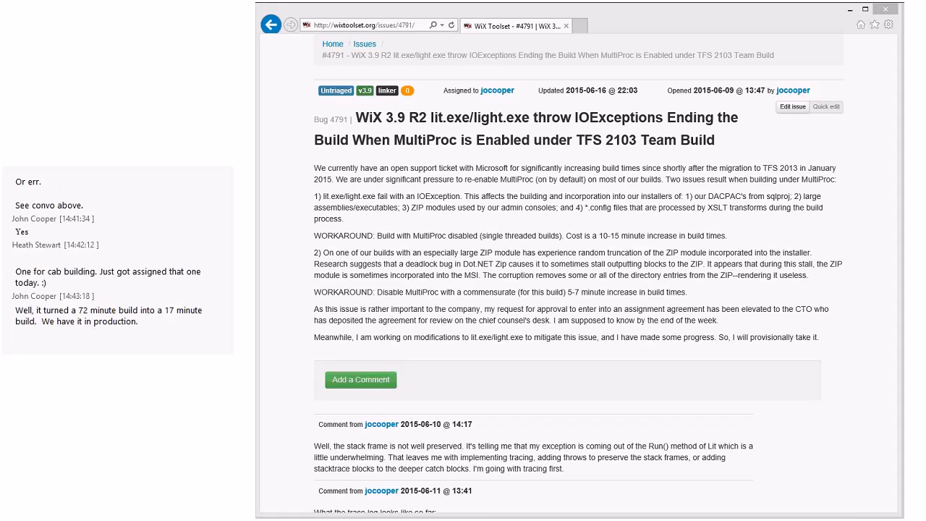
pyautogui.write('Which is fine.')
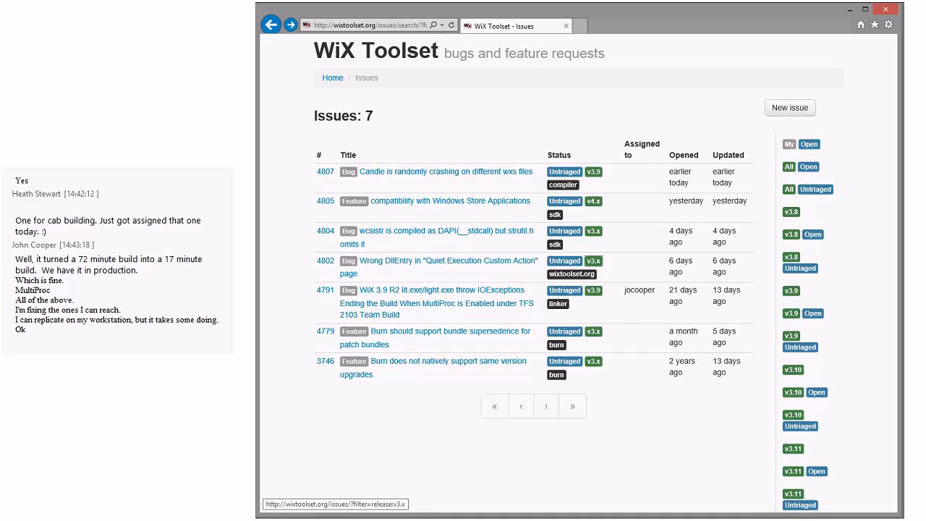
pyautogui.moveTo(441, 260)
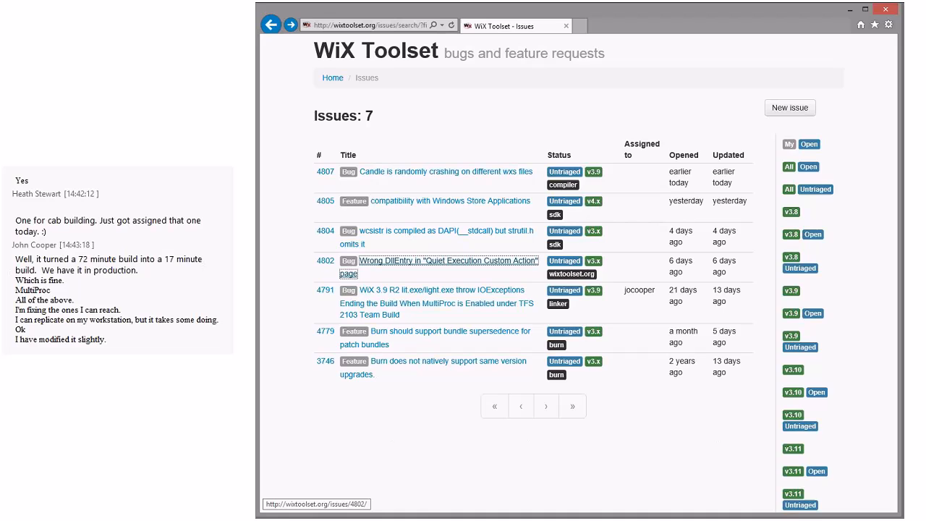
# Read bug 4802 about the wrong DllEntry on the Quiet Execution Custom Action page.
pyautogui.click(440, 261)
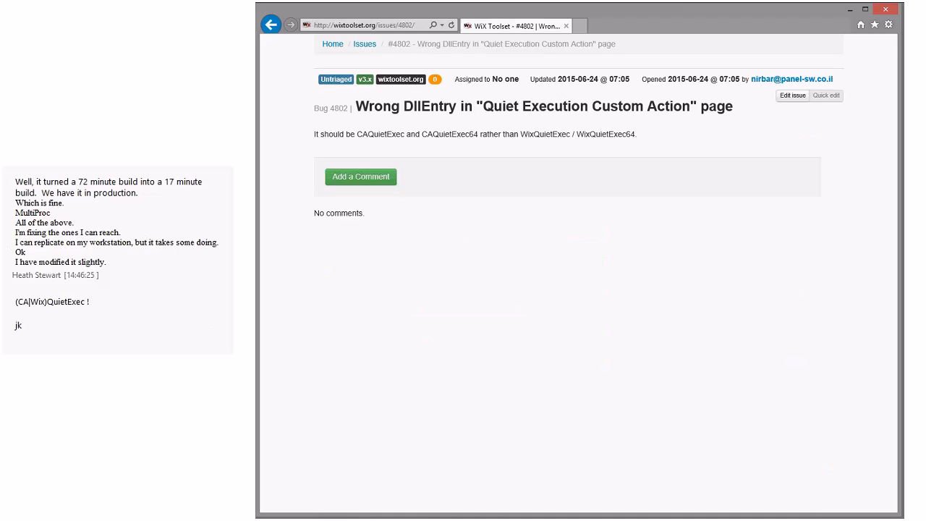
# Return to the issue list, then read bug 4804 (wcisstr as DAPI) and feature request 4805 (Windows Store compatibility).
pyautogui.click(364, 44)
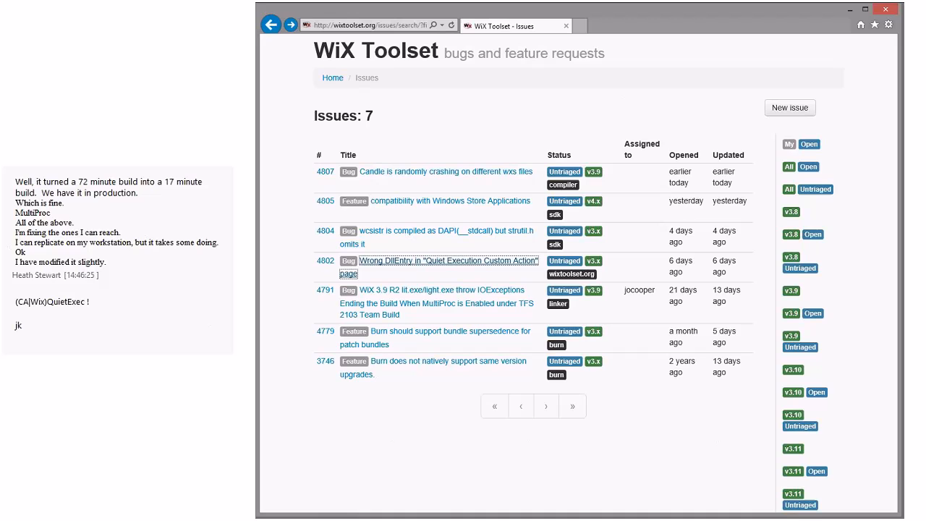
pyautogui.moveTo(441, 231)
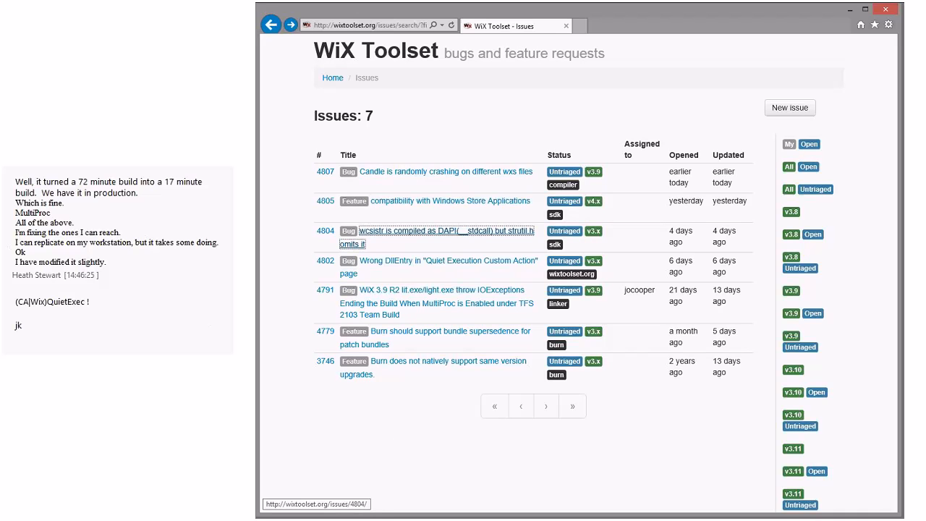
pyautogui.click(437, 237)
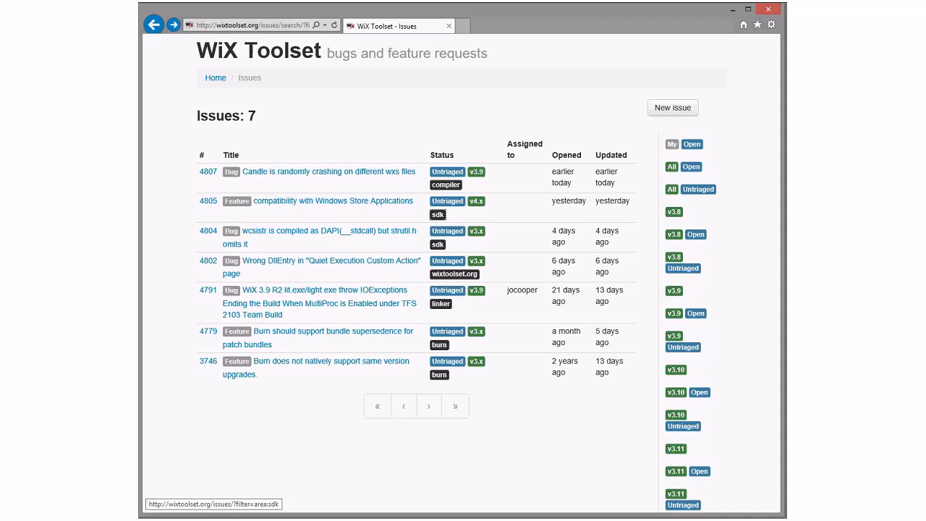
pyautogui.click(334, 200)
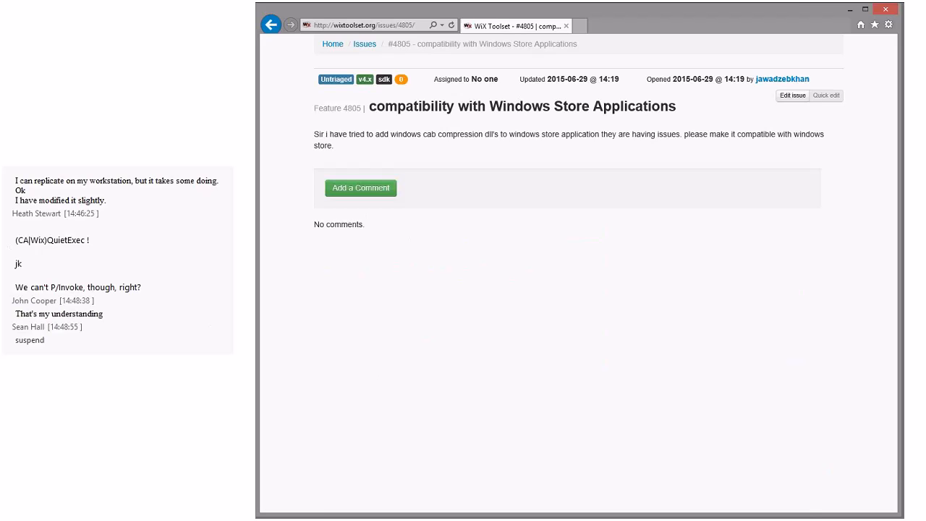
pyautogui.click(365, 44)
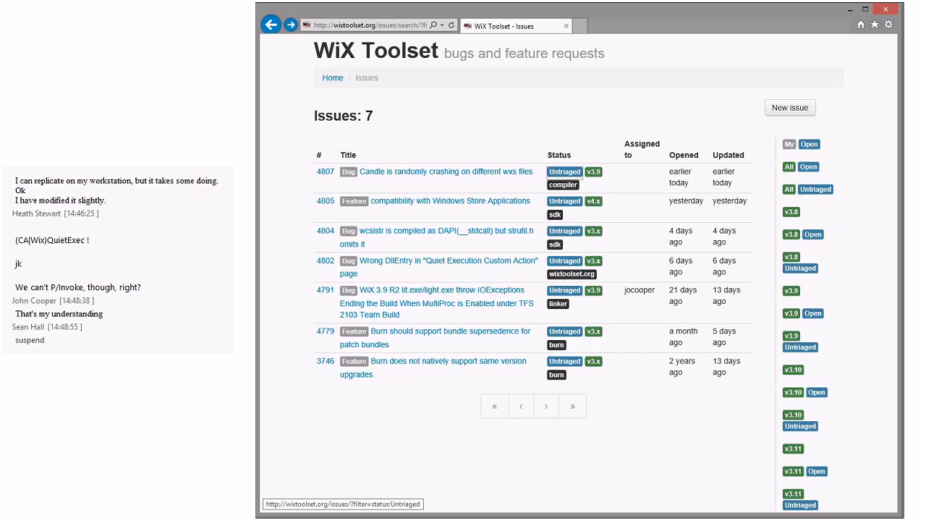
pyautogui.moveTo(446, 171)
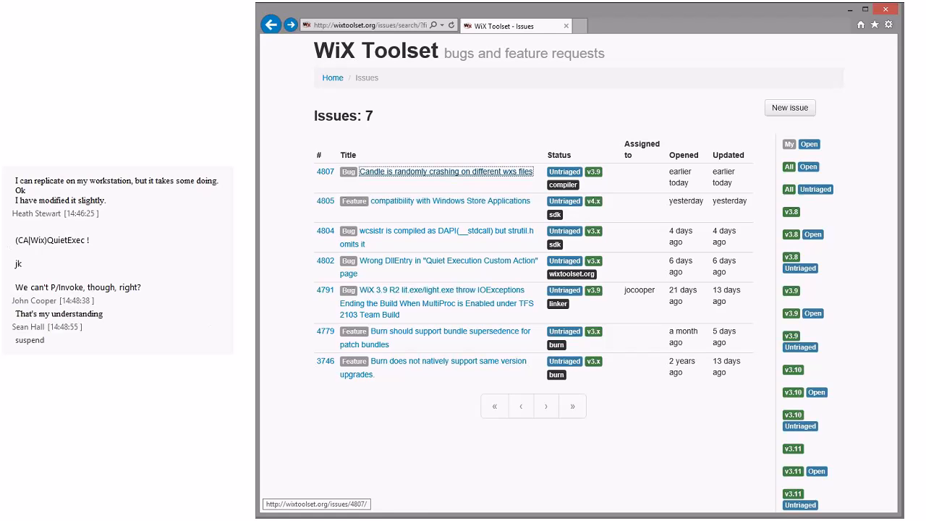
pyautogui.click(445, 171)
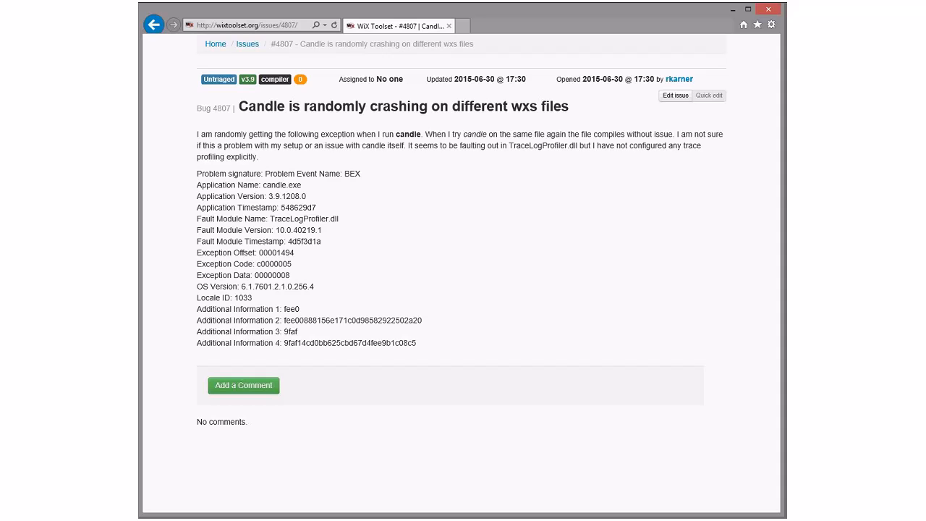
# Select the fault module Version line in bug 4807's Candle crash problem signature.
pyautogui.moveTo(197, 173); pyautogui.dragTo(415, 343)
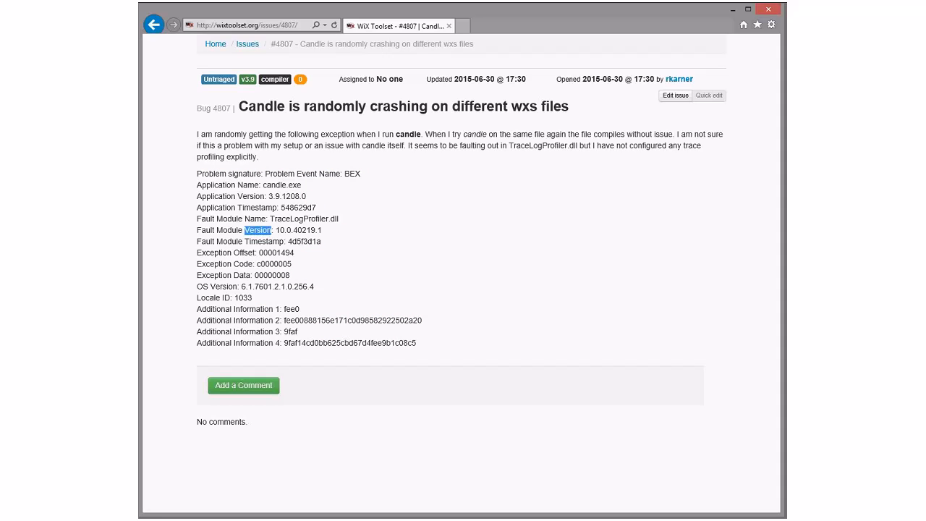
pyautogui.moveTo(197, 173); pyautogui.dragTo(415, 343)
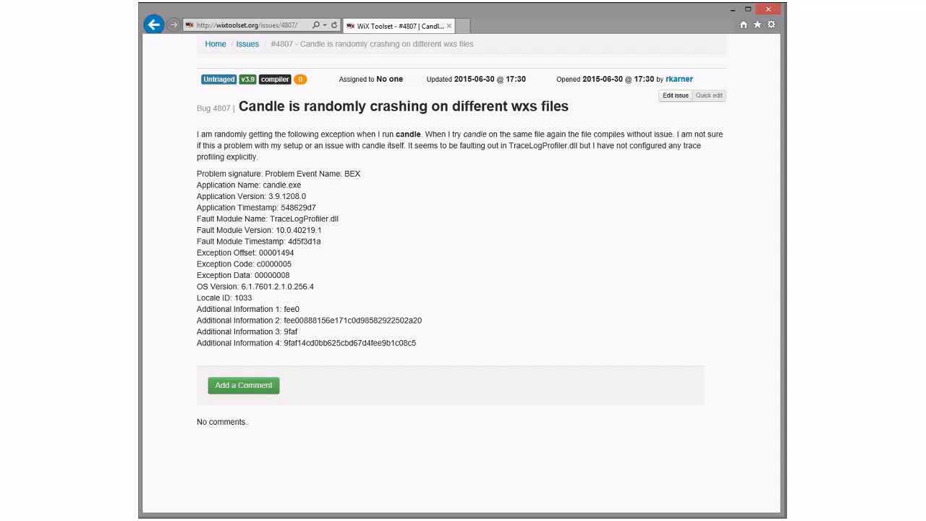
pyautogui.click(512, 26)
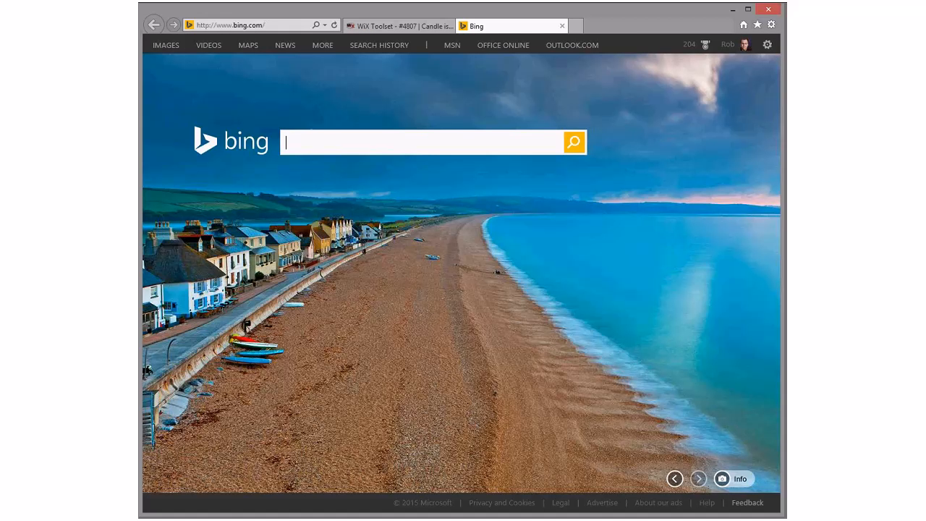
pyautogui.click(399, 26)
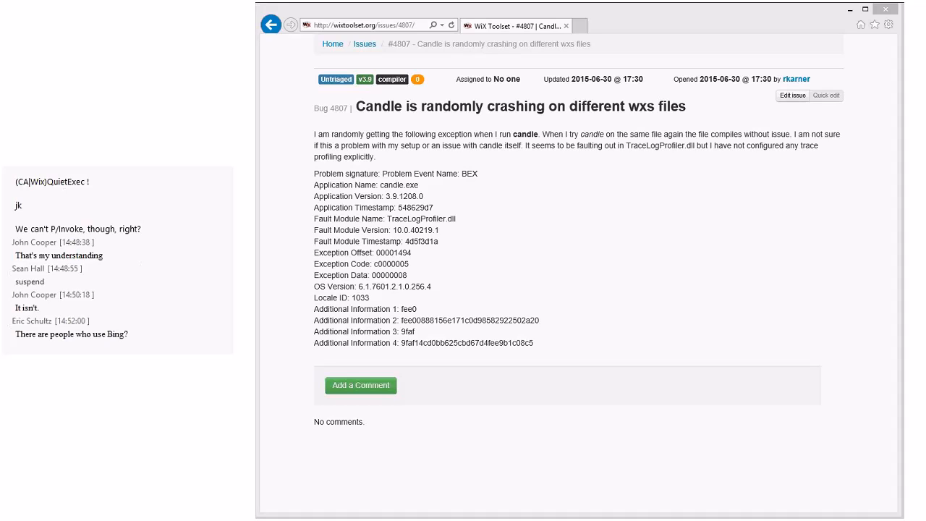
pyautogui.scroll(-3)
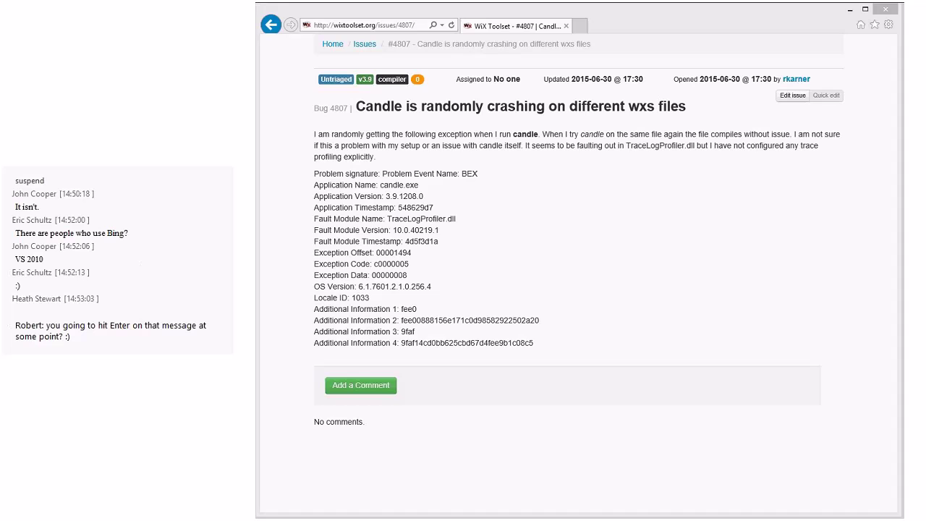
pyautogui.scroll(-3)
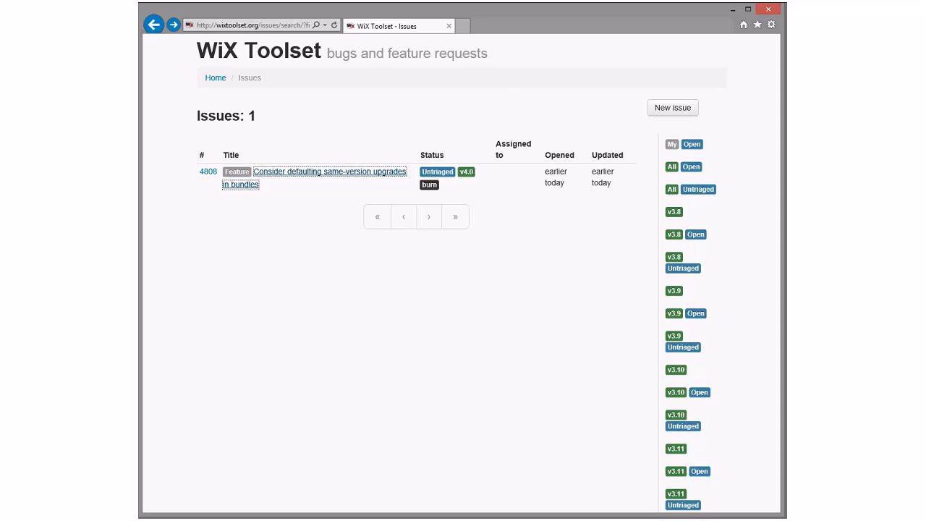
# Return to the issue list showing the one remaining untriaged same-version upgrade request.
pyautogui.click(330, 171)
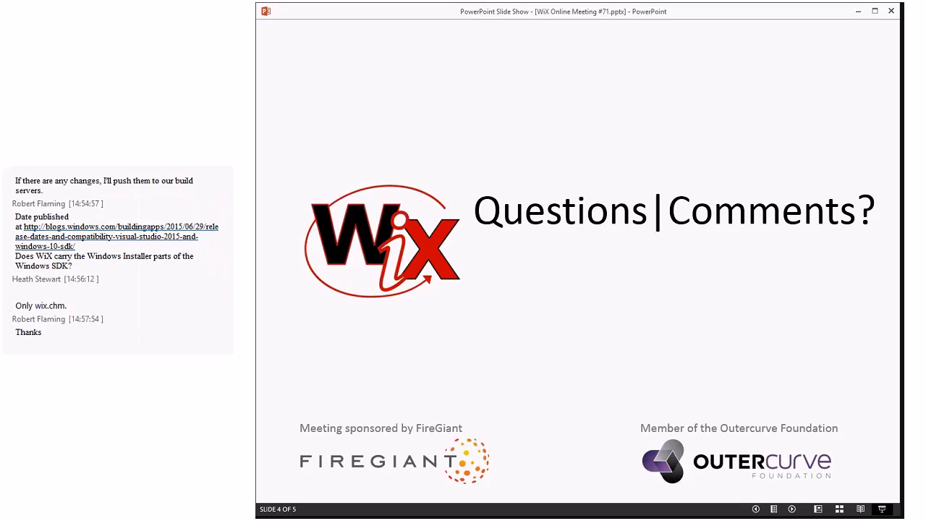
pyautogui.scroll(-3)
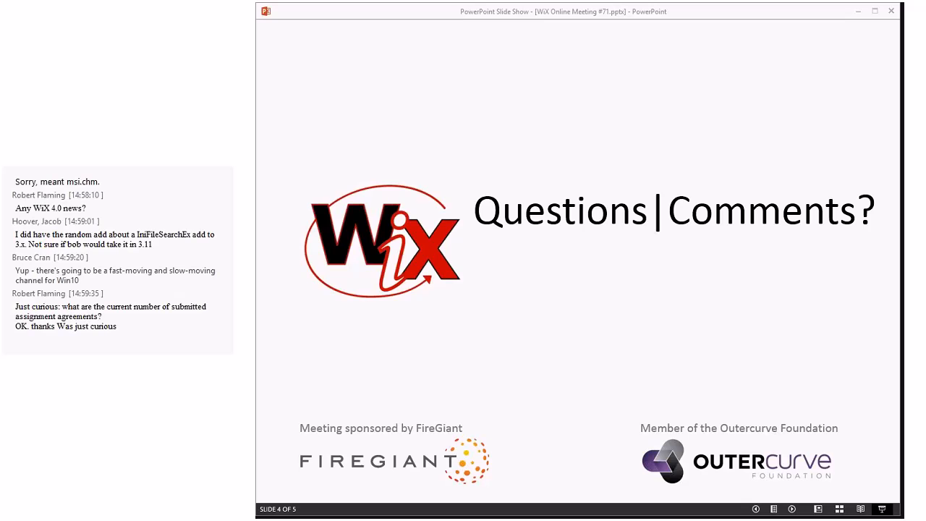
pyautogui.scroll(-3)
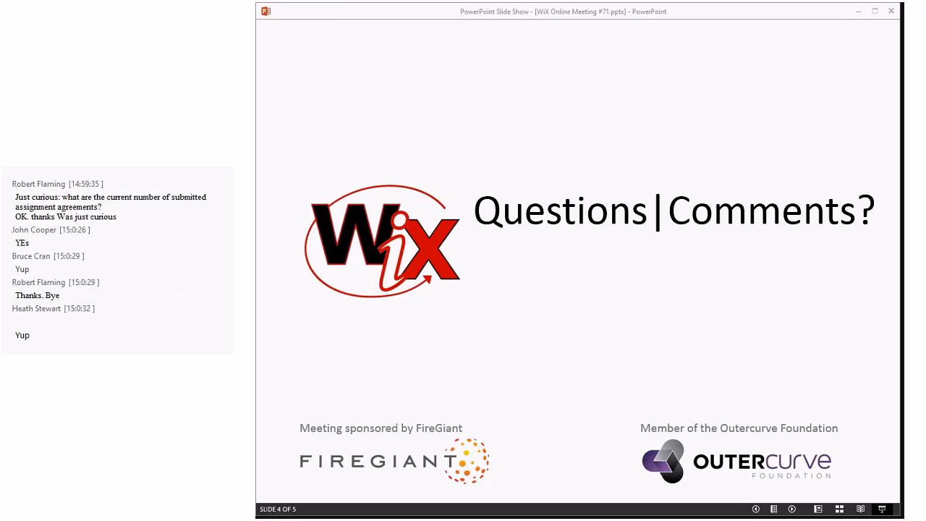
pyautogui.scroll(-3)
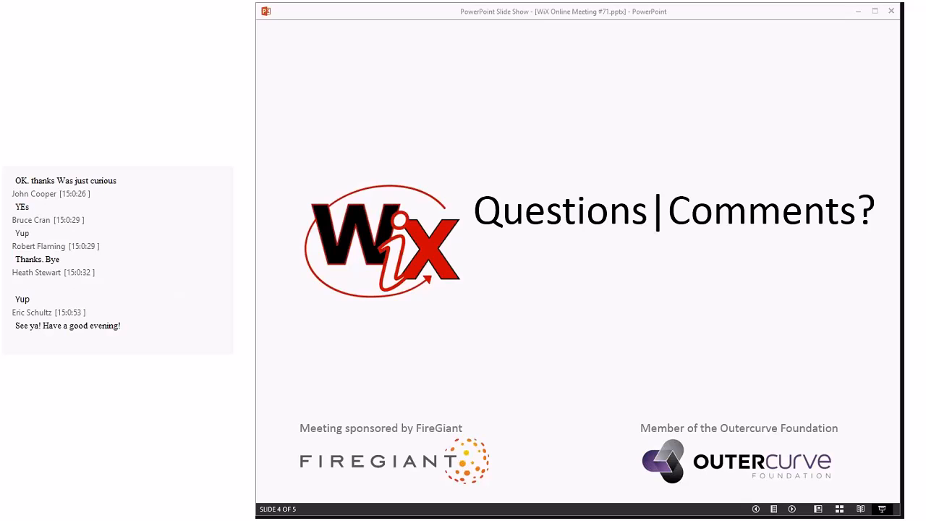